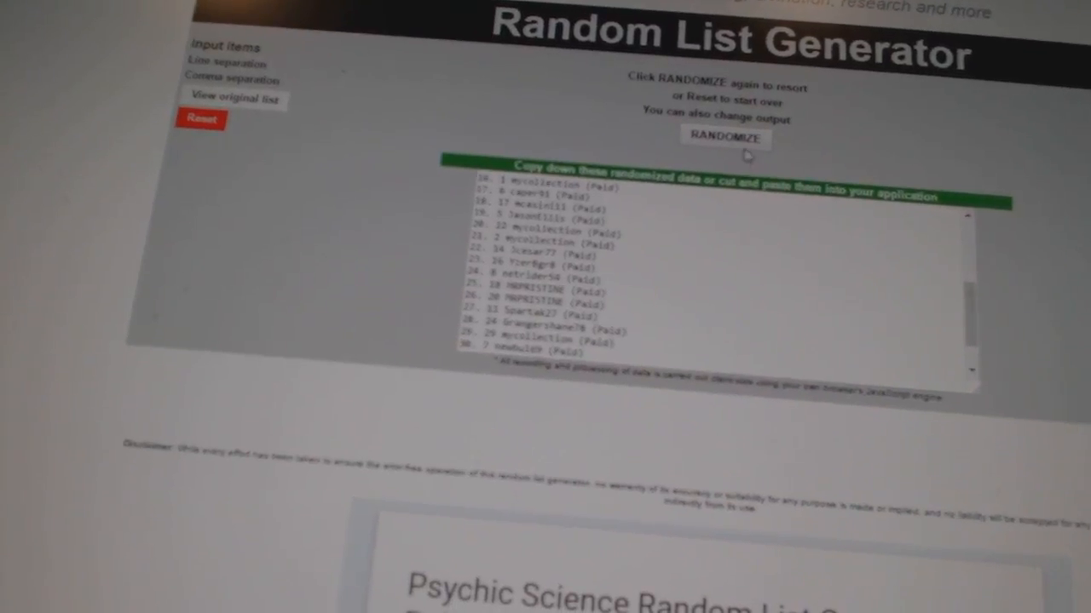
Review the sheet pairing 30 randomized participant names with 30 hockey team names
left_click(724, 137)
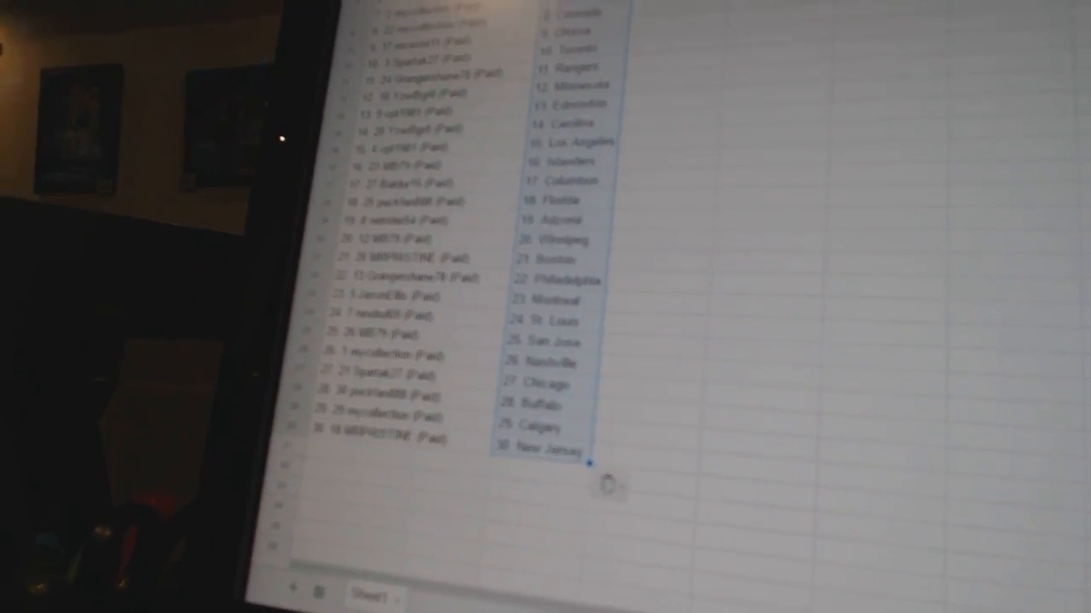
scroll("down", 3)
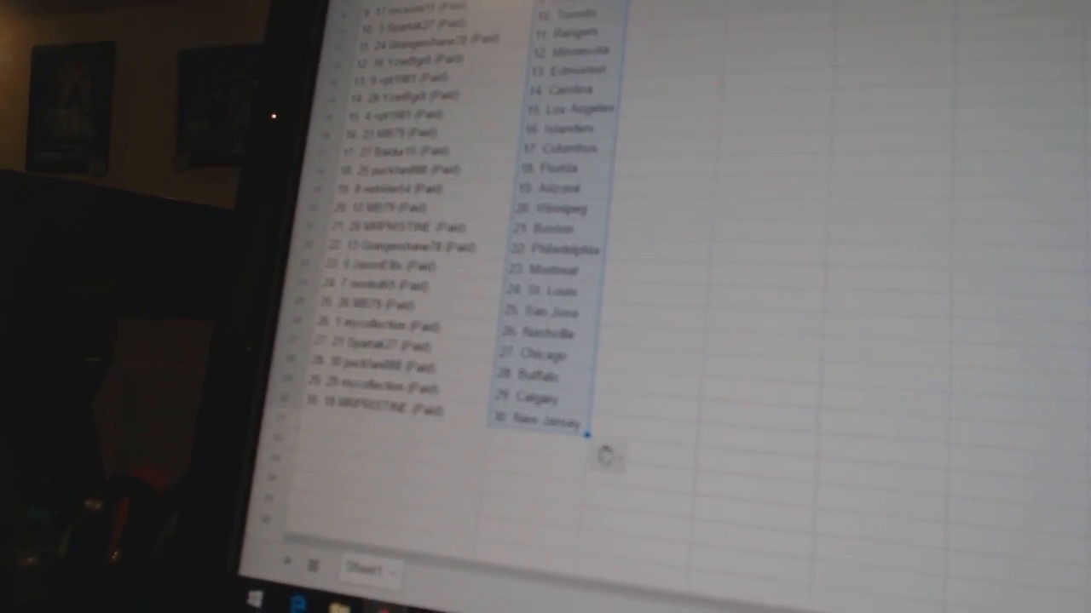